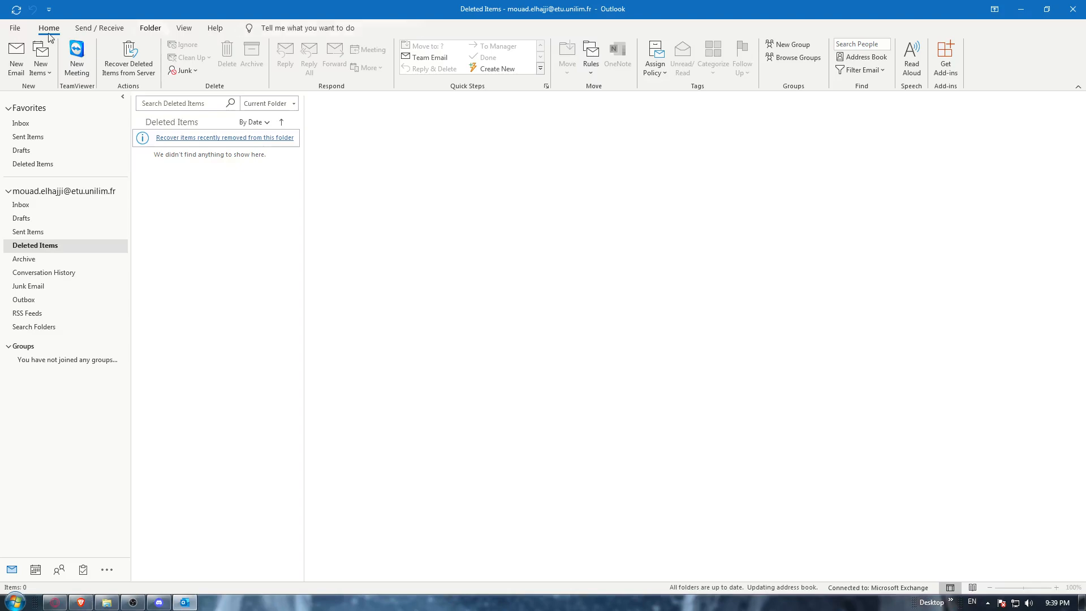
- Open Outlook Options from the File backstage view
click(14, 28)
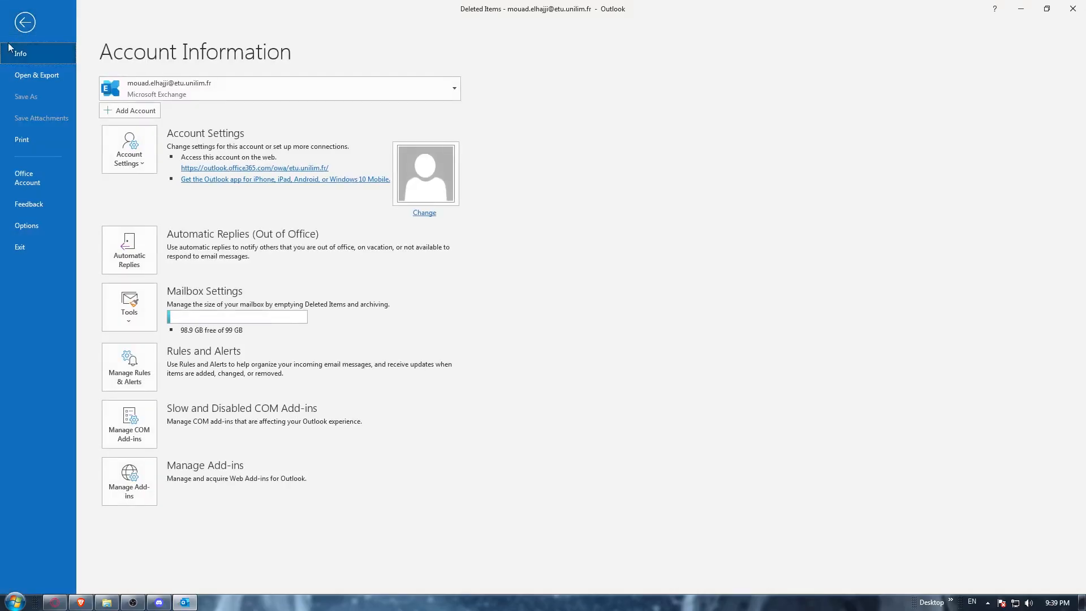
mouse_move(36, 75)
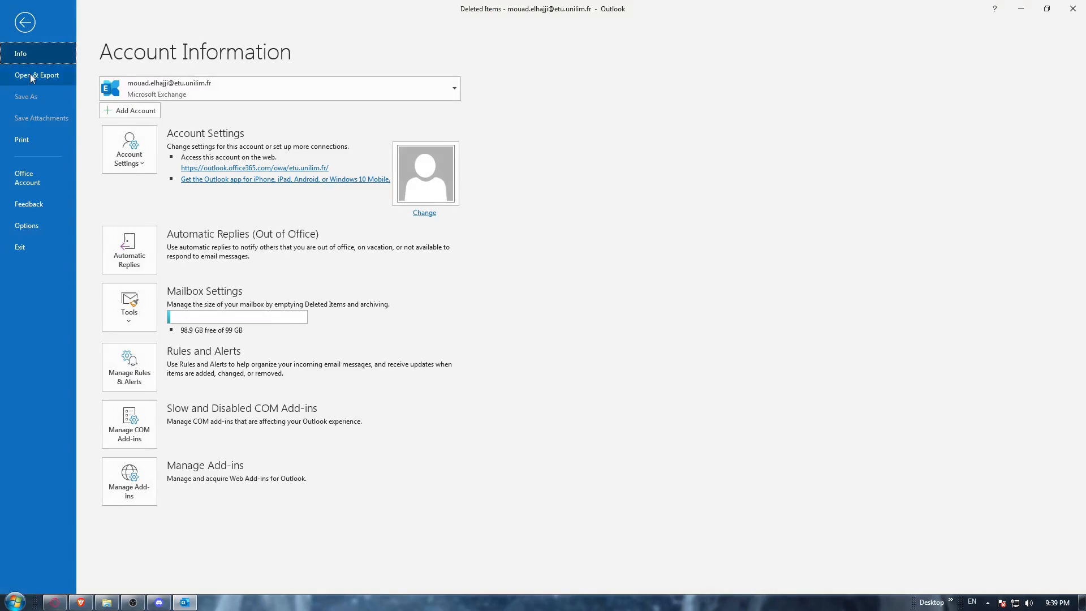
click(27, 225)
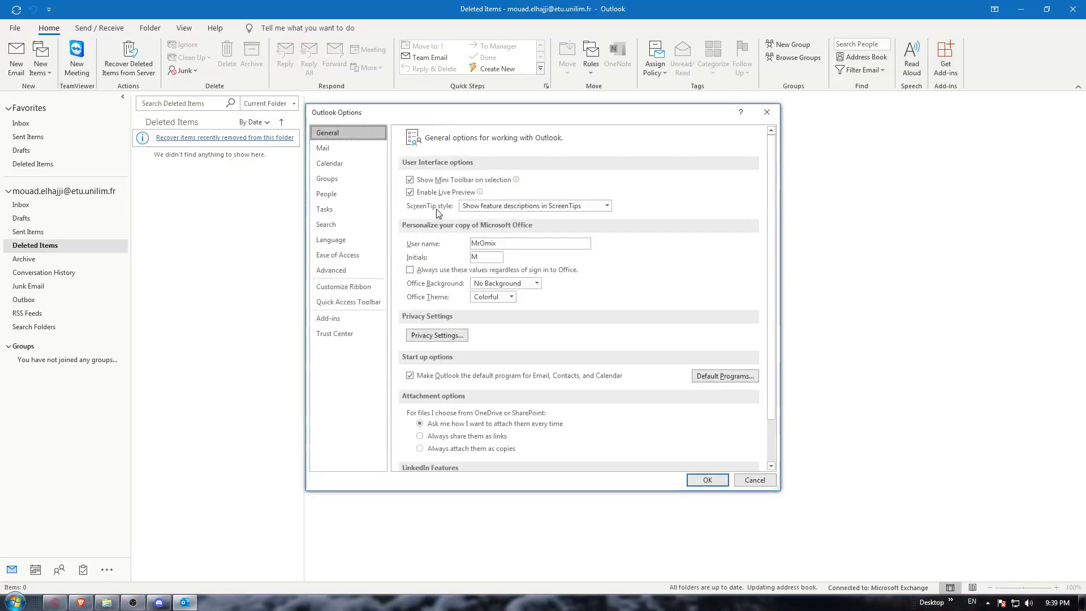
- Scroll through the General page's interface, personalization, privacy and startup settings without changing anything
scroll(down, 3)
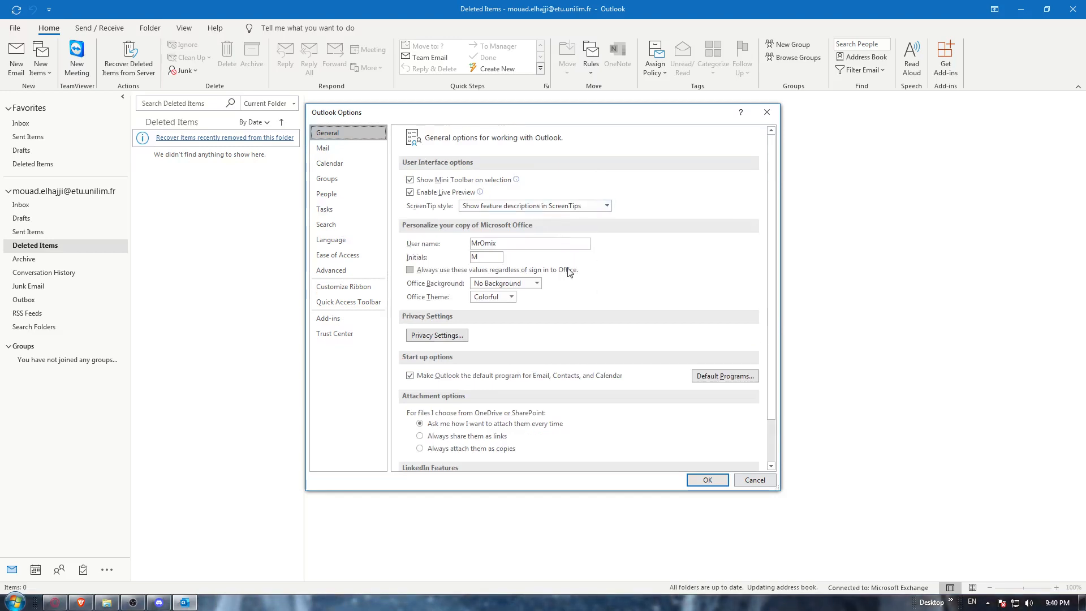
mouse_move(630, 290)
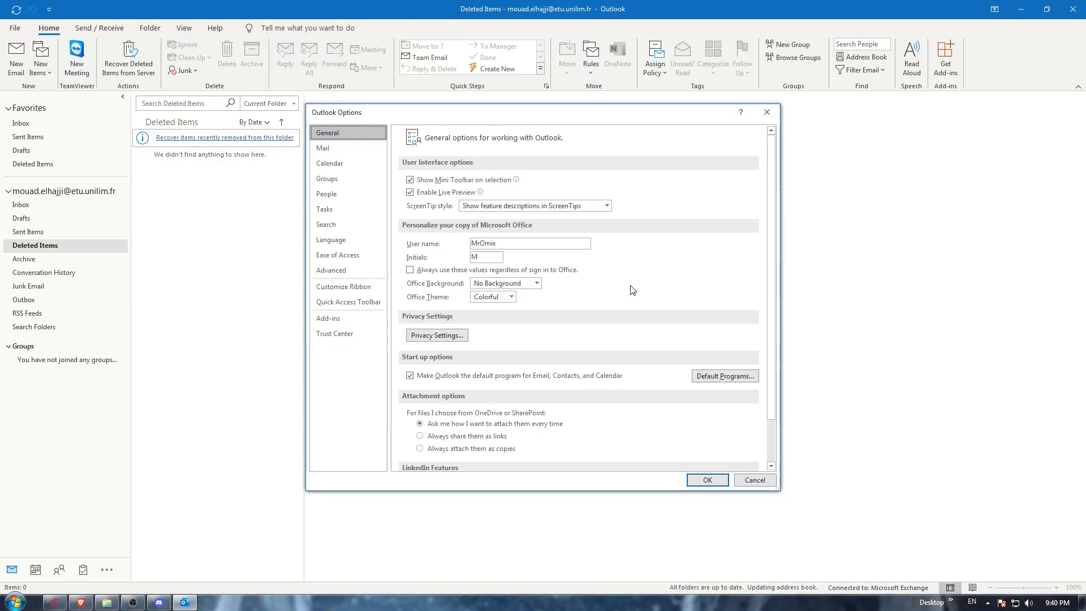
- Browse Mail, Calendar, Groups, Tasks, Search, Ease of Access, Advanced, Ribbon, Toolbar, then Trust Center
click(323, 147)
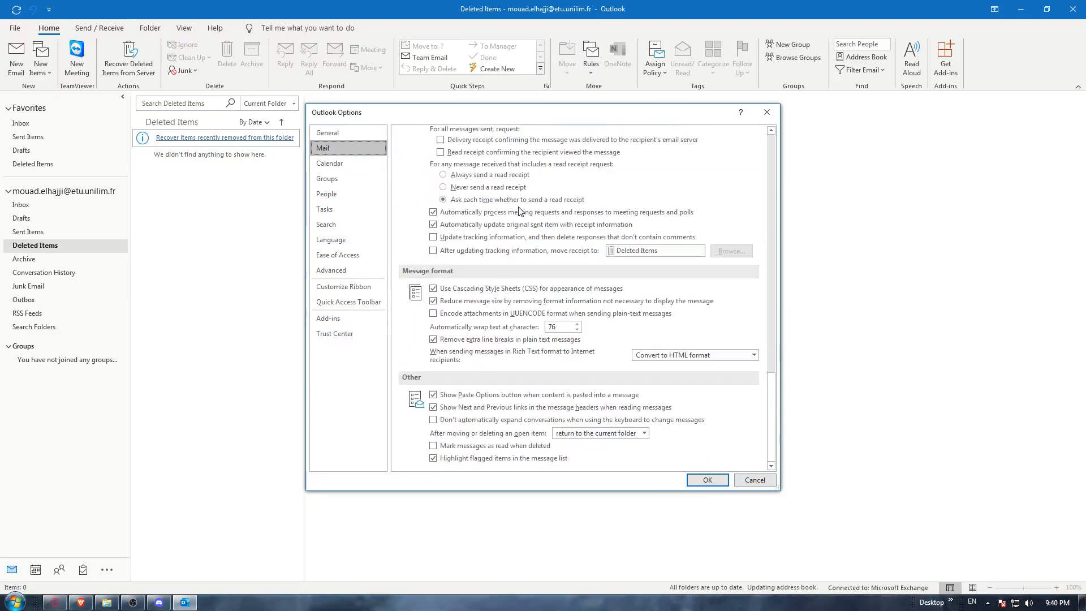
click(330, 163)
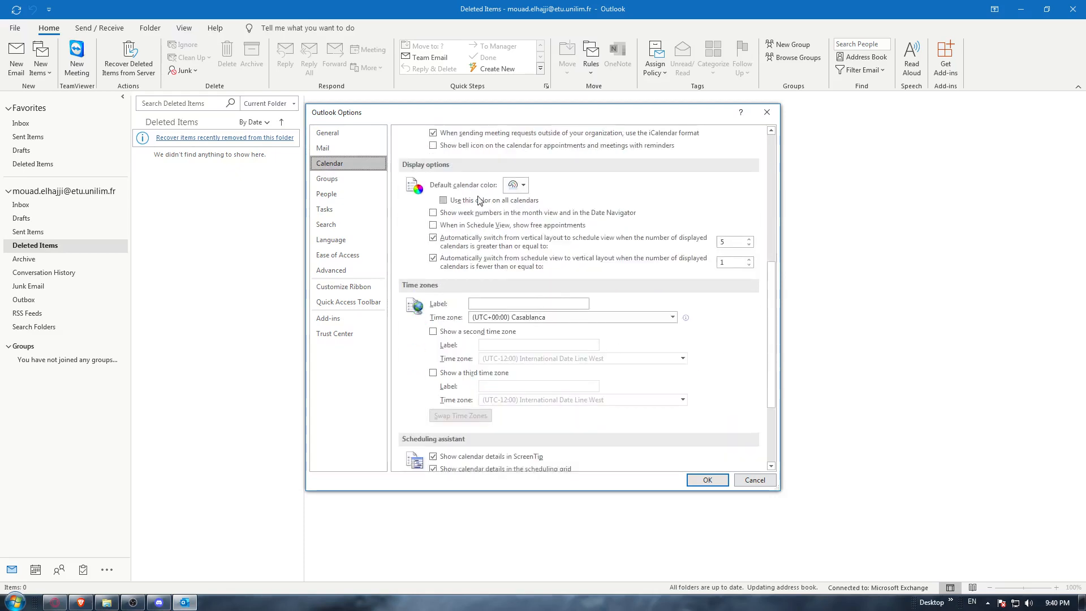
click(327, 179)
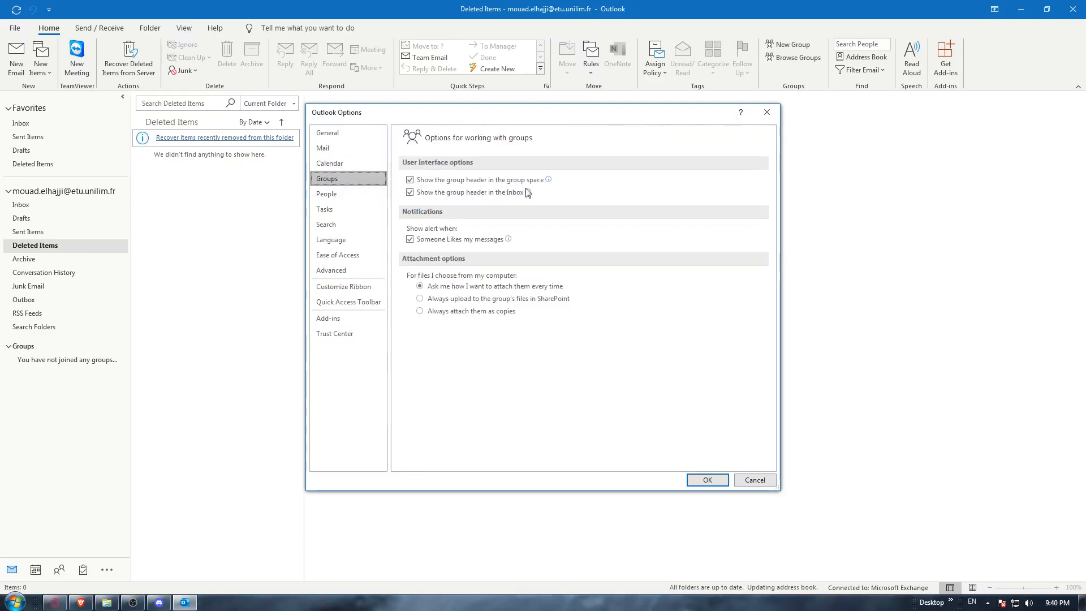
click(324, 209)
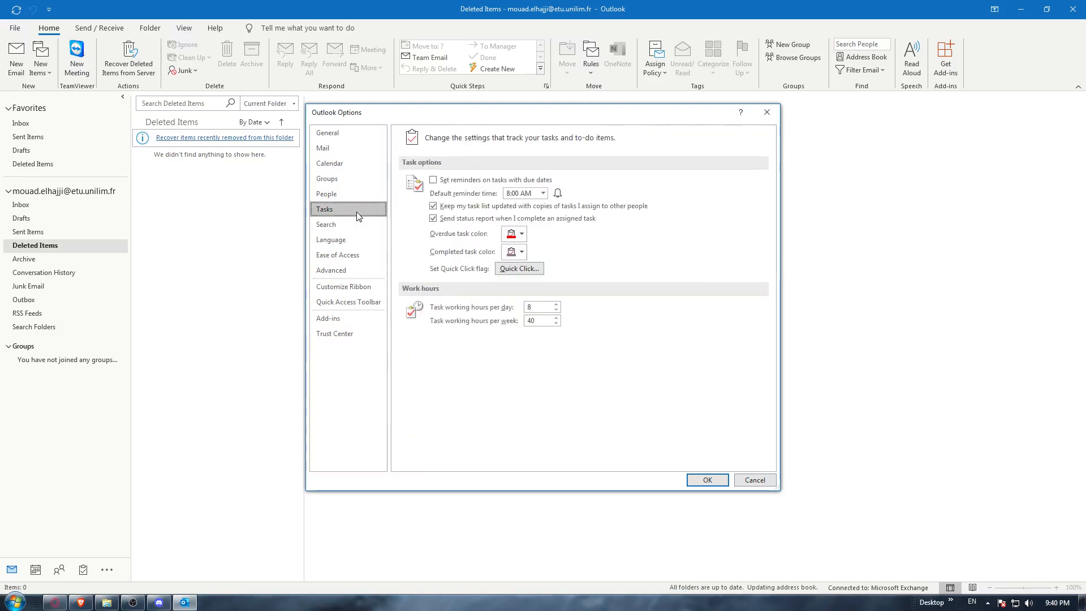
click(326, 224)
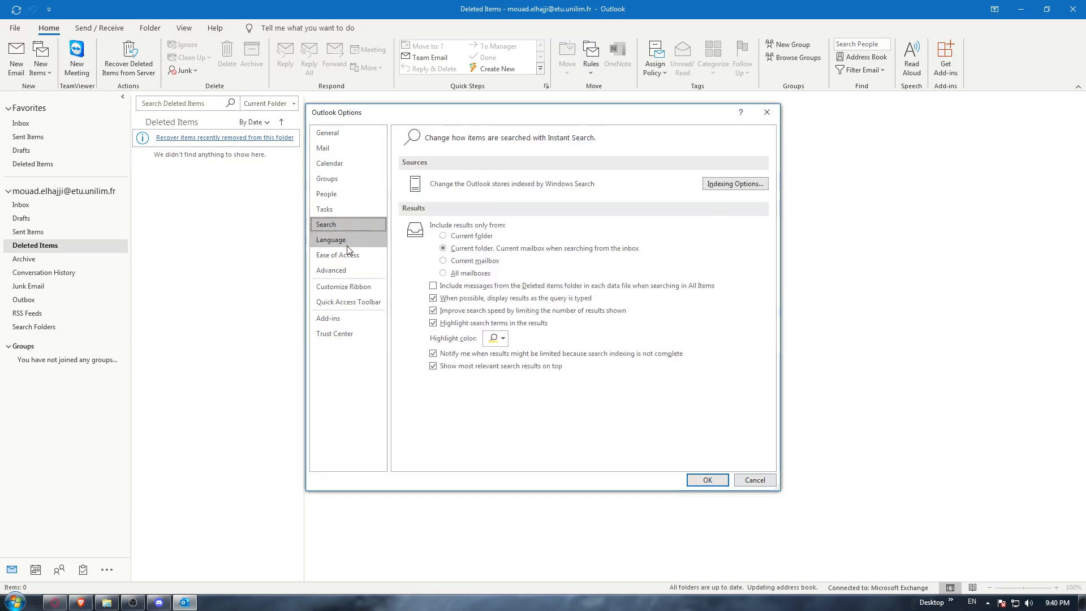
click(338, 255)
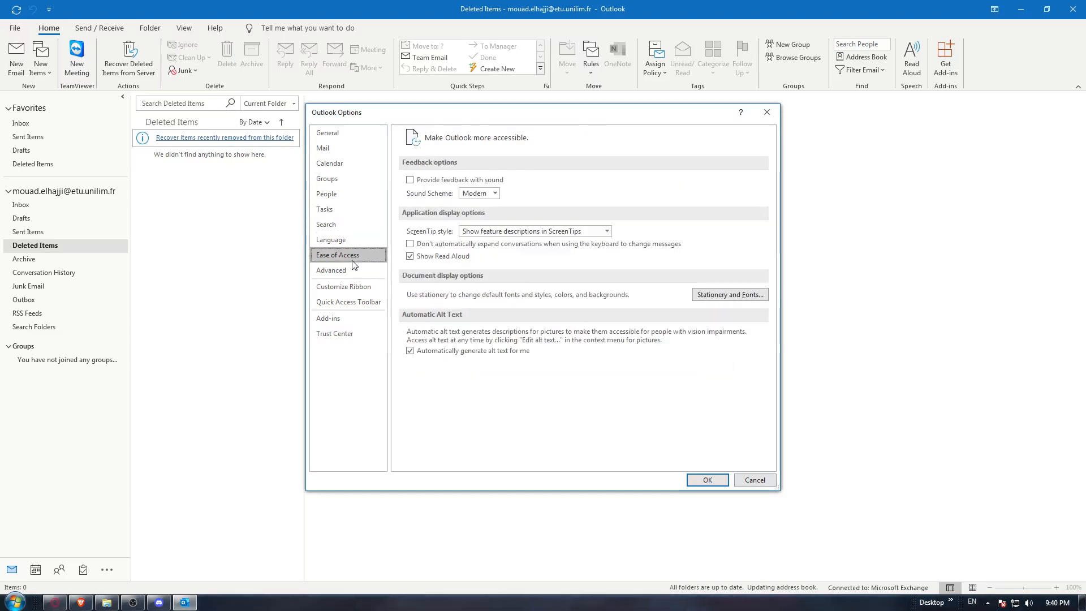
click(331, 270)
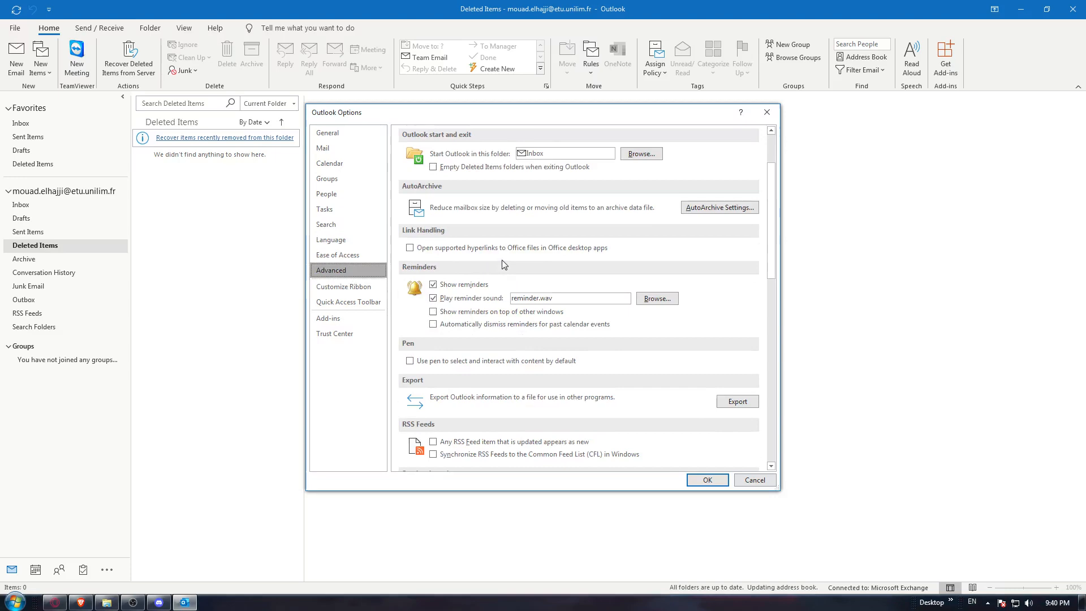
scroll(down, 3)
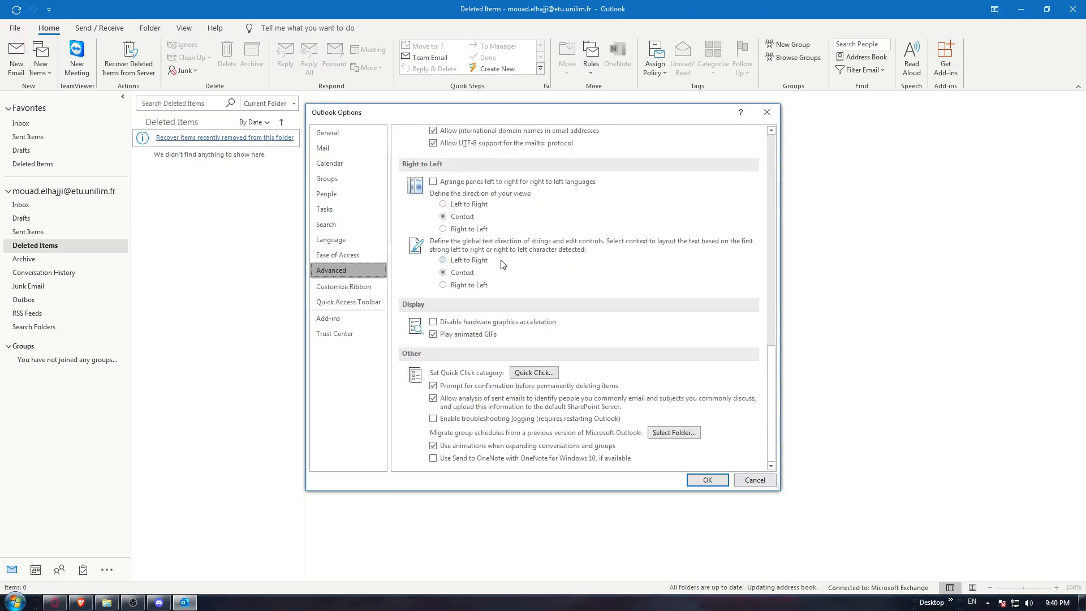
click(344, 287)
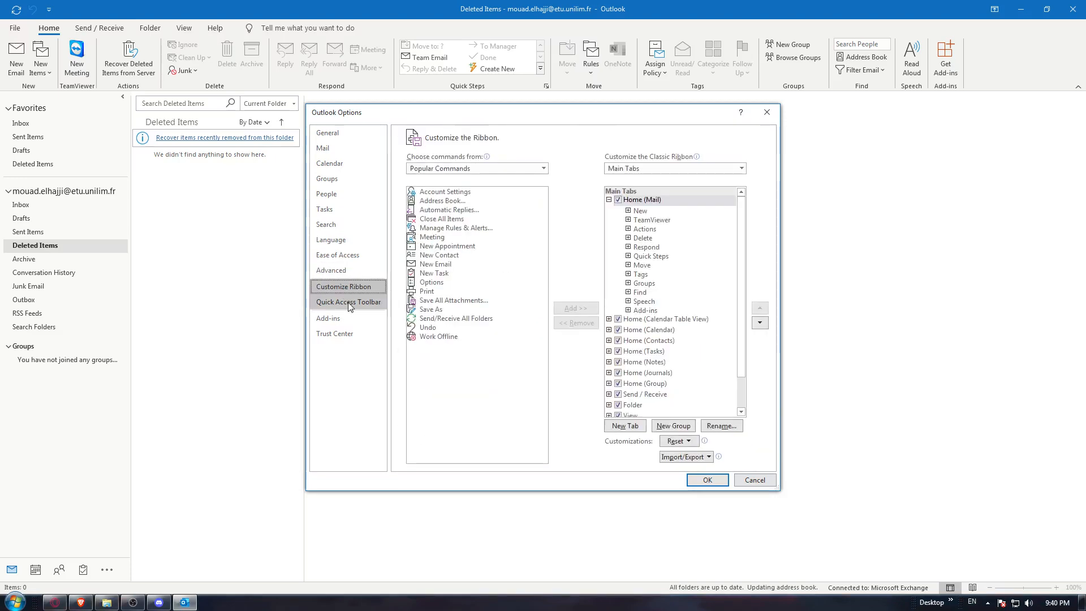
click(348, 302)
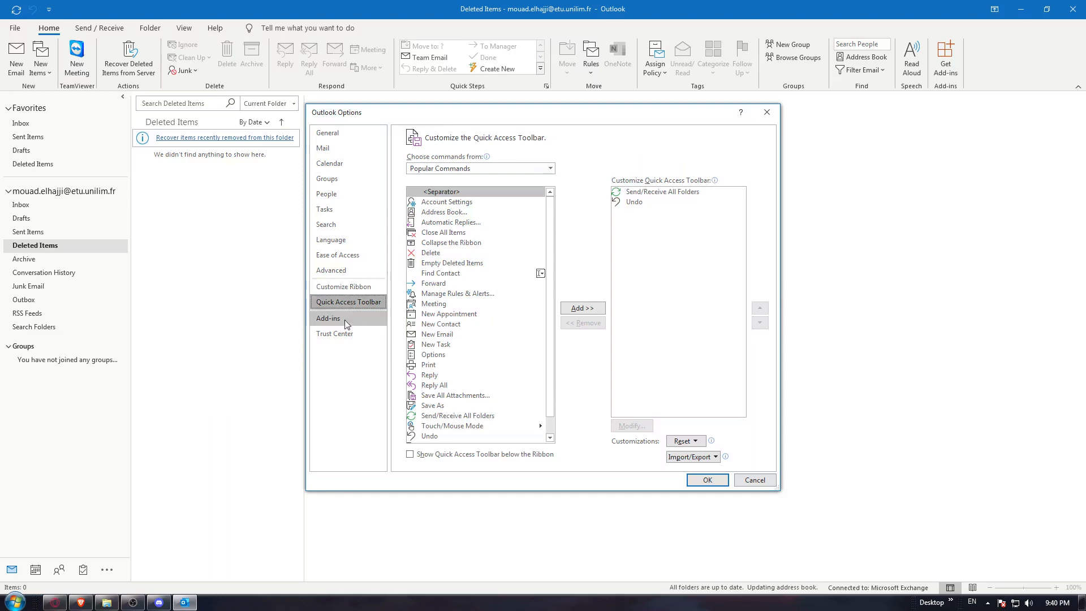
click(334, 333)
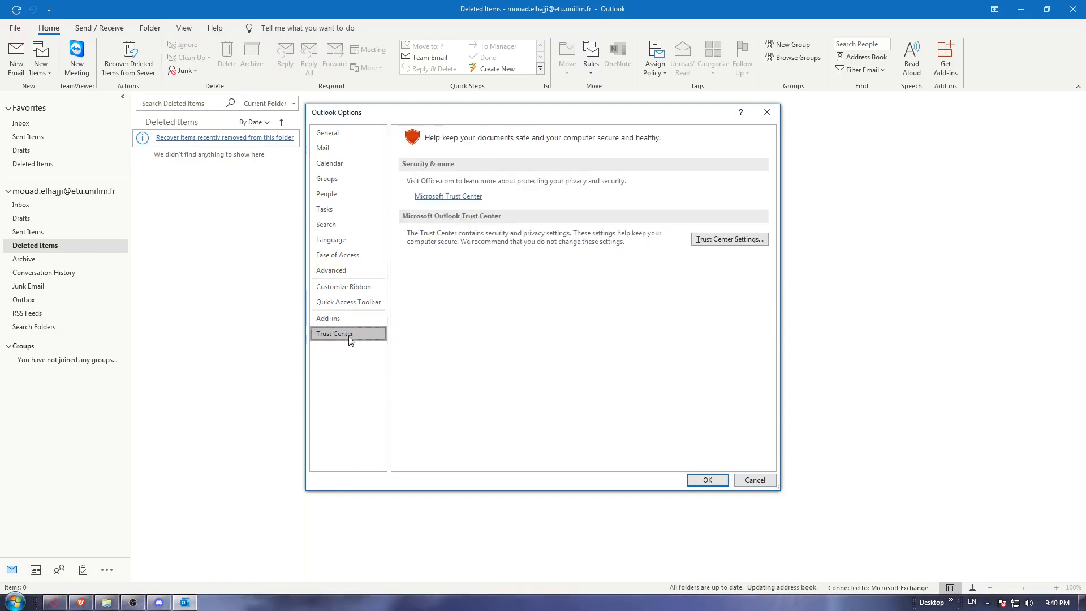